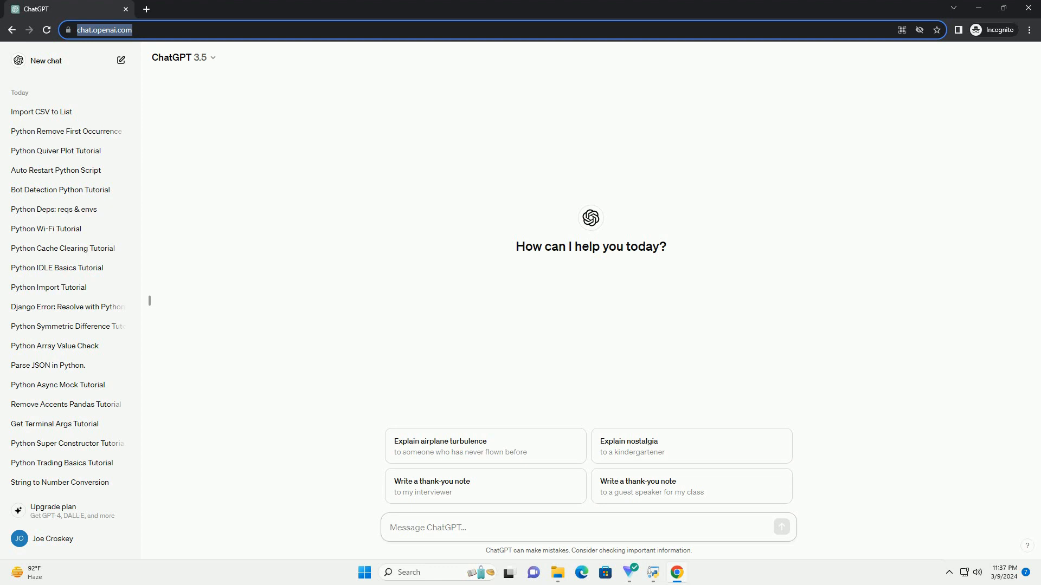
text(write an informative tutorial about how to use lower in python with code example)
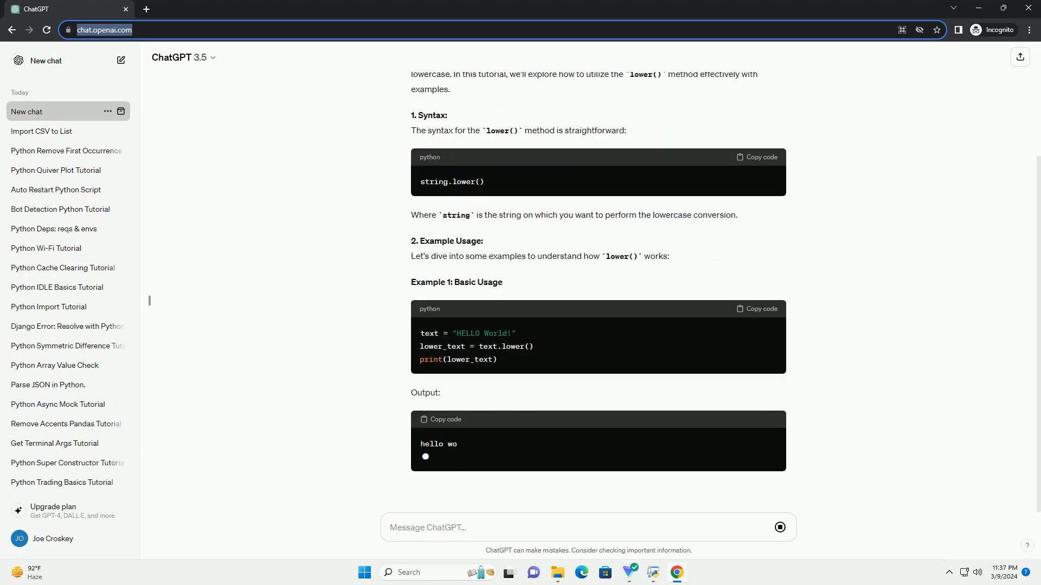
scroll(down, 3)
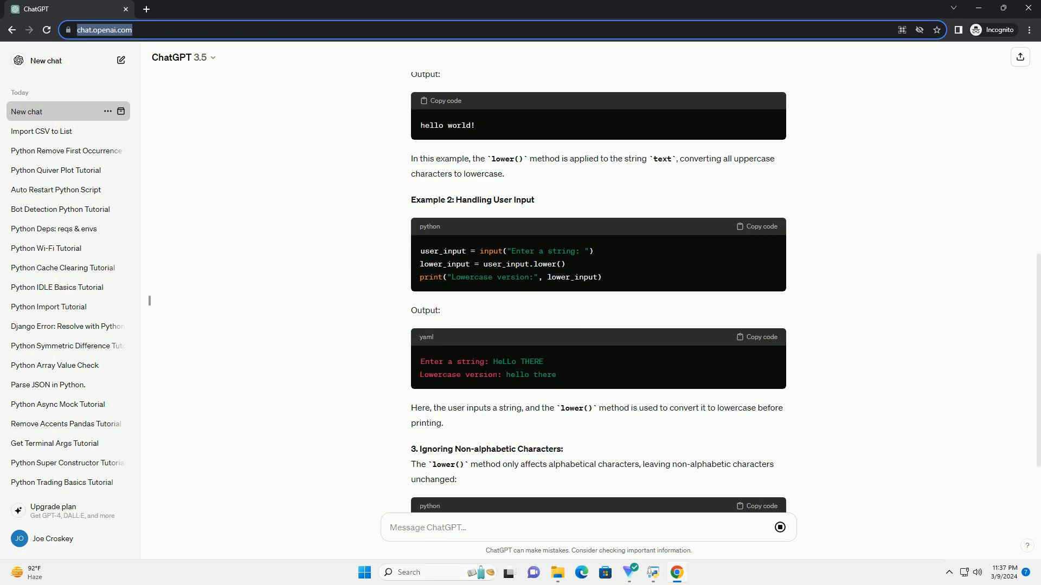
scroll(down, 3)
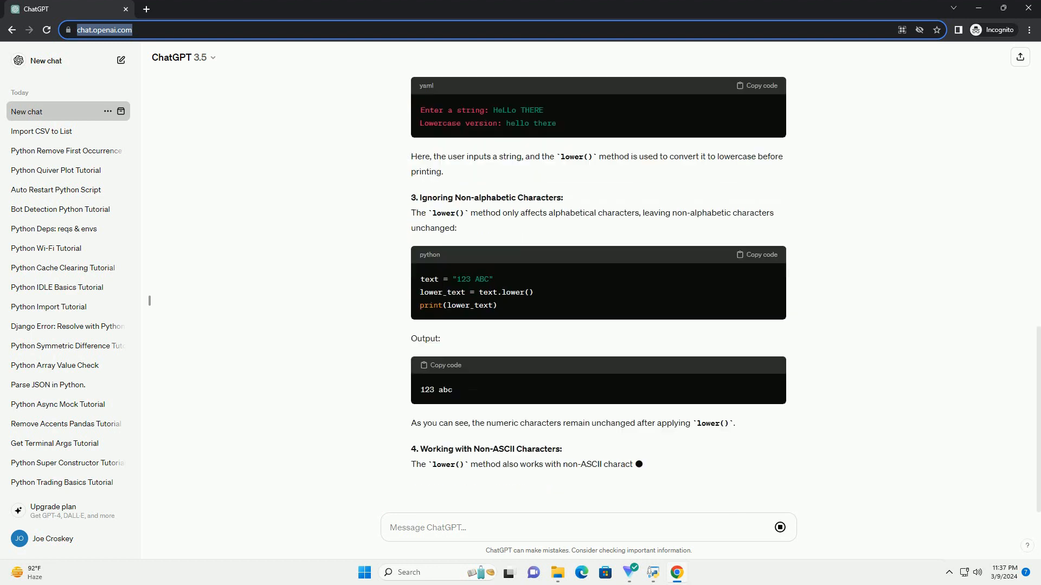
scroll(down, 3)
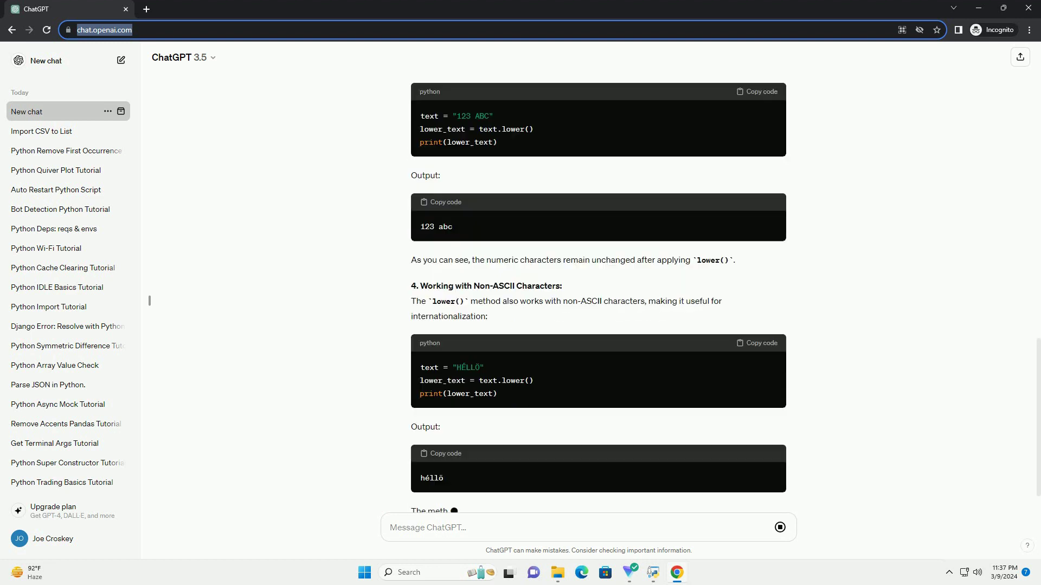
scroll(down, 3)
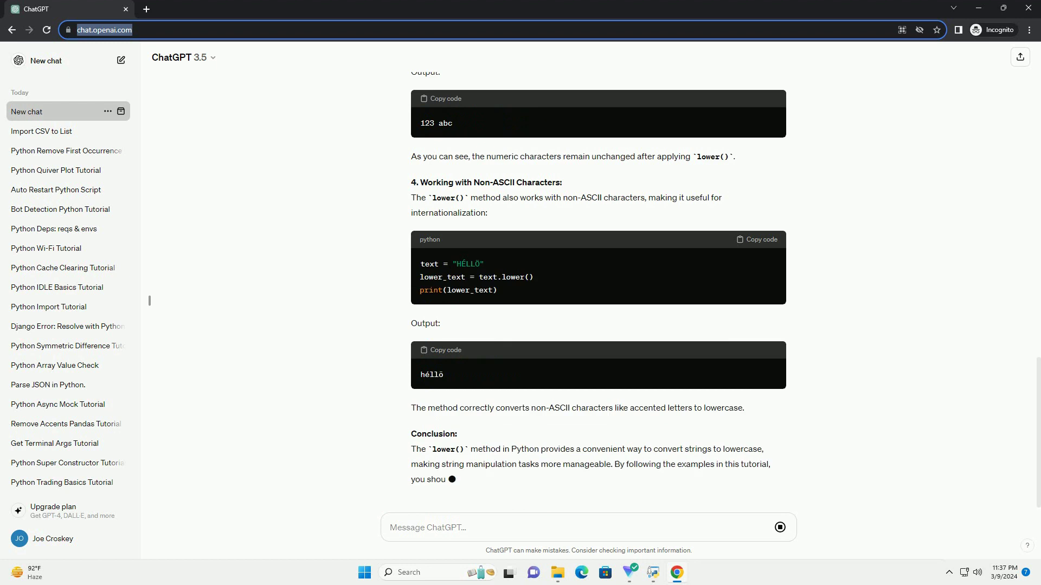